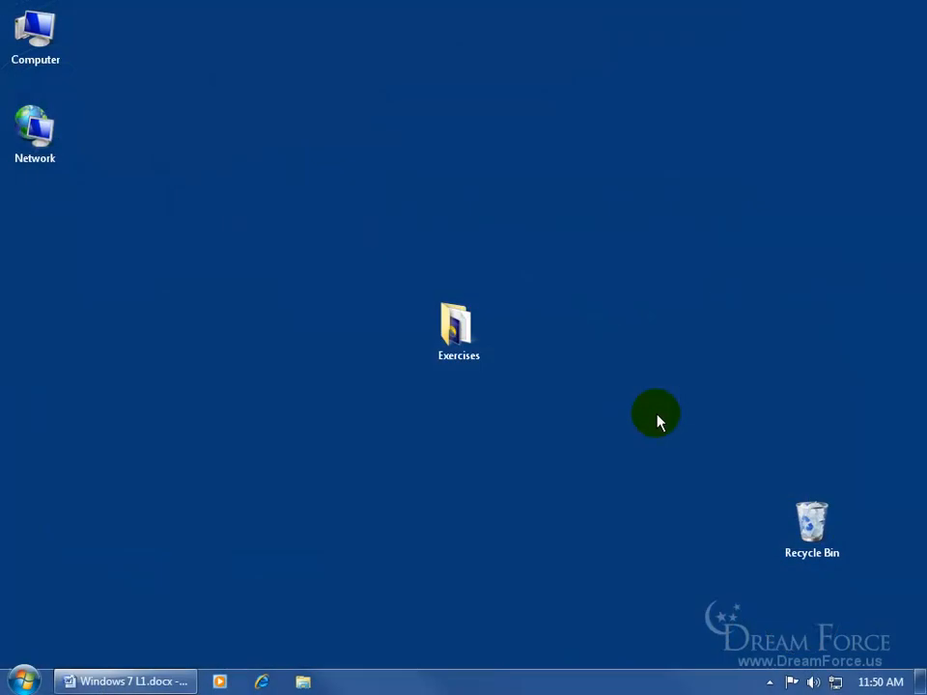
mouse_move(479, 448)
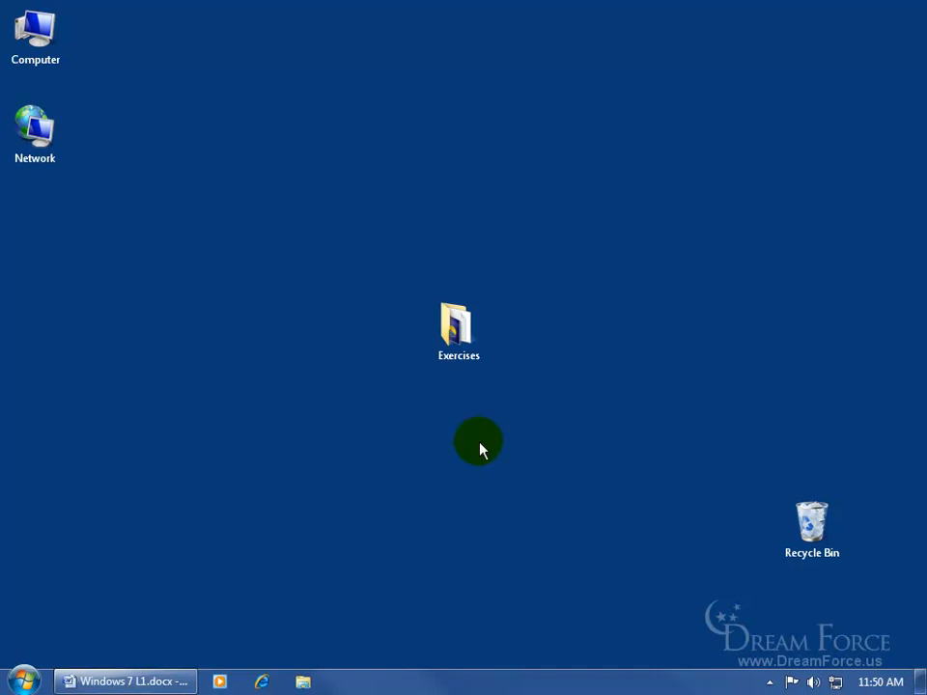
- Show the Start menu with pinned programs, folders and the Shut down option
left_click(17, 682)
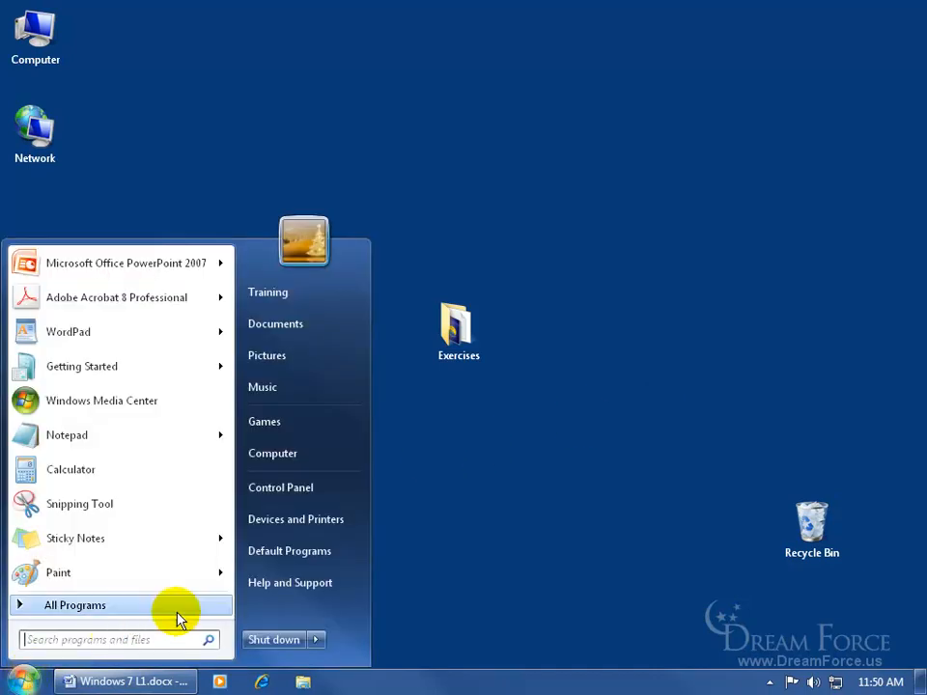
mouse_move(274, 617)
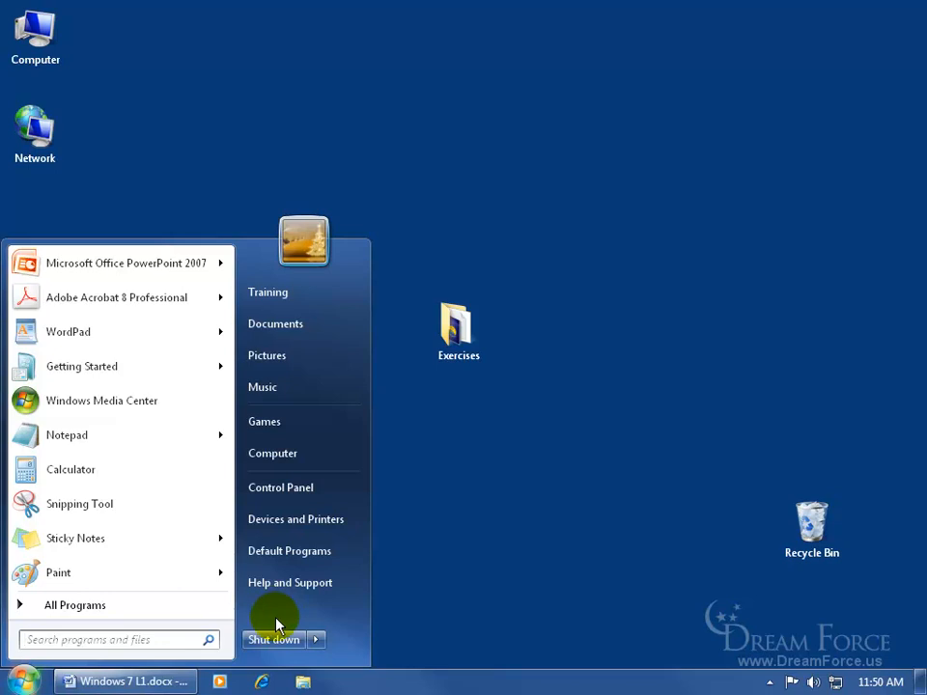
mouse_move(324, 622)
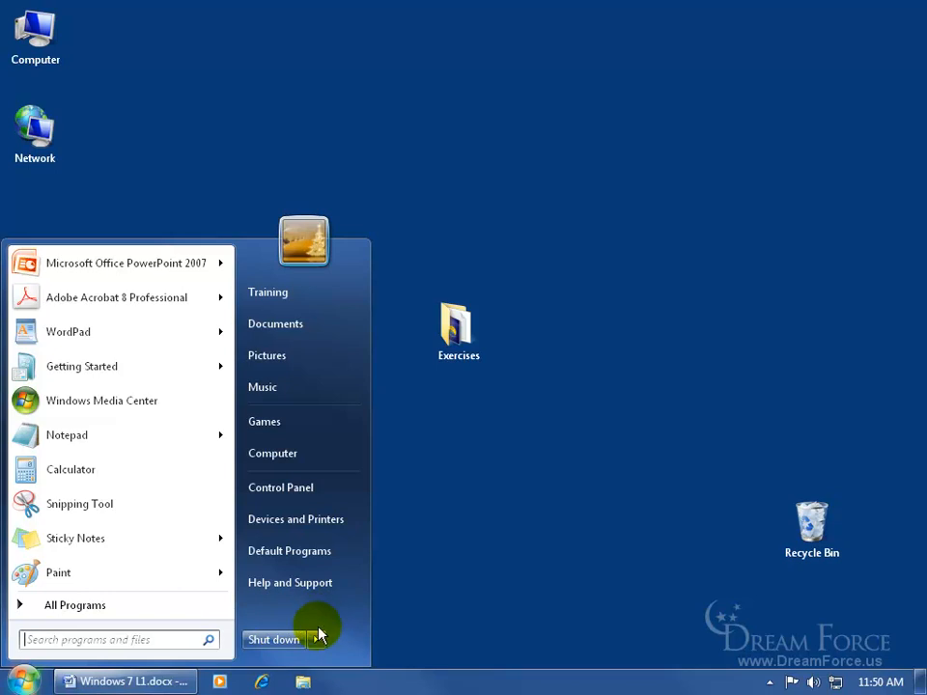
- Reveal the Shut down alternatives: Switch user, Log off, Lock, Restart, Sleep
left_click(319, 639)
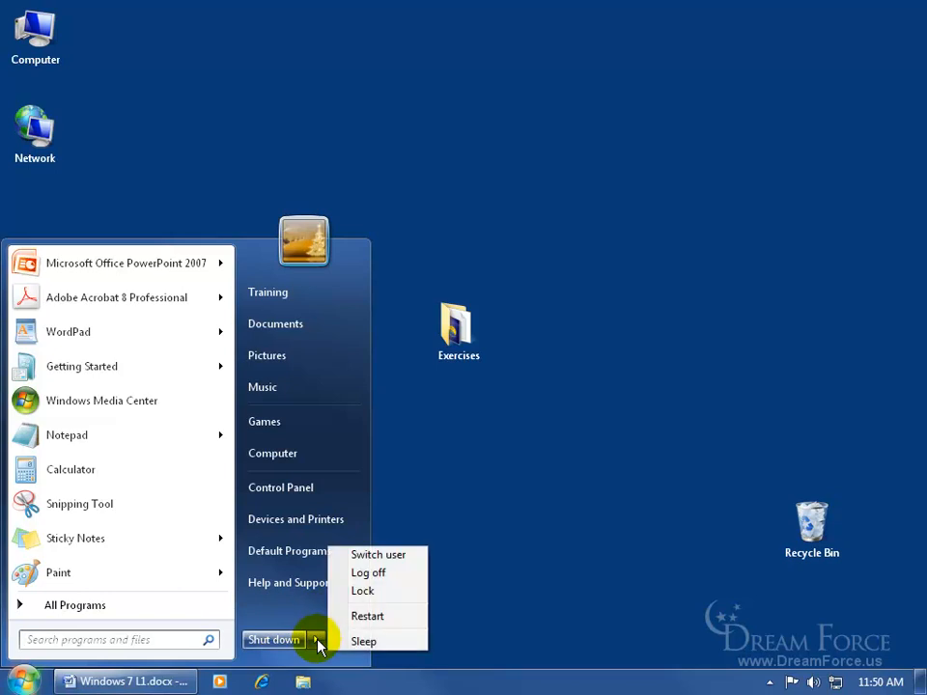
mouse_move(378, 554)
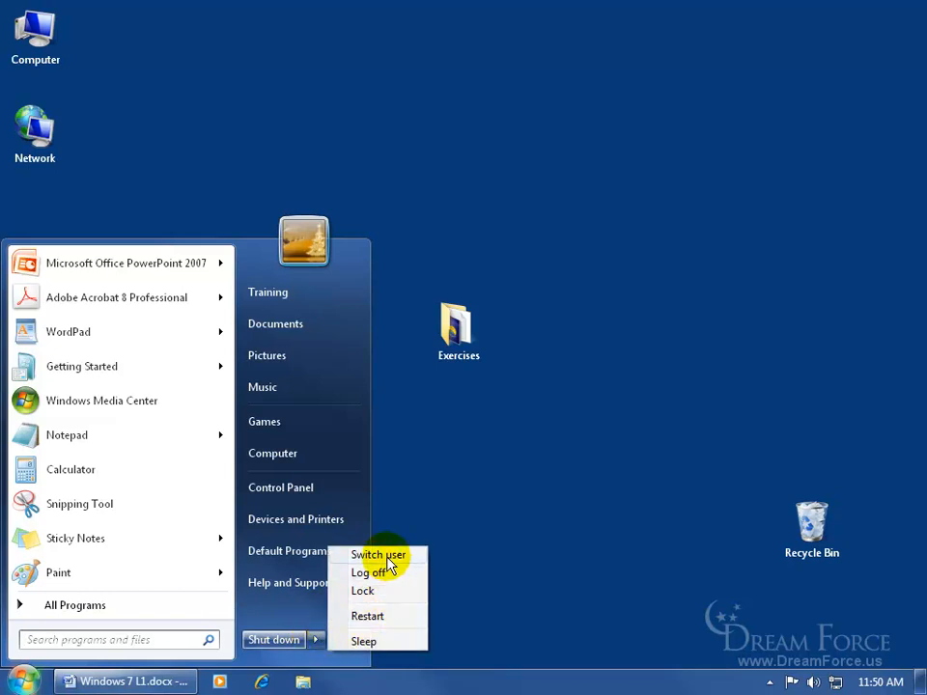
mouse_move(378, 554)
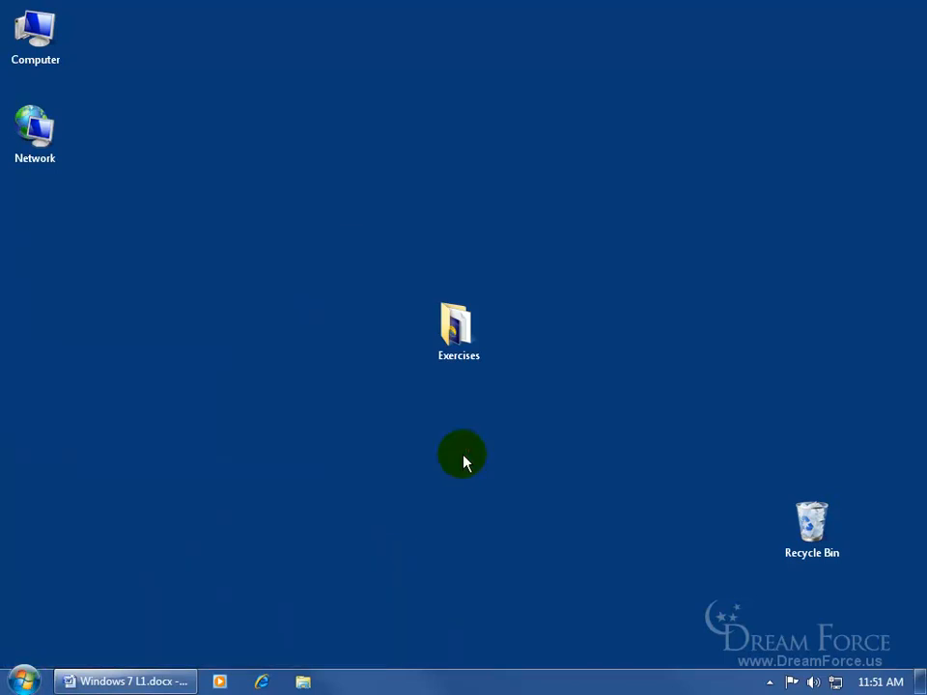
- From the desktop Exercises folder, launch Potential Internet Threats.pptx in PowerPoint
double_click(457, 328)
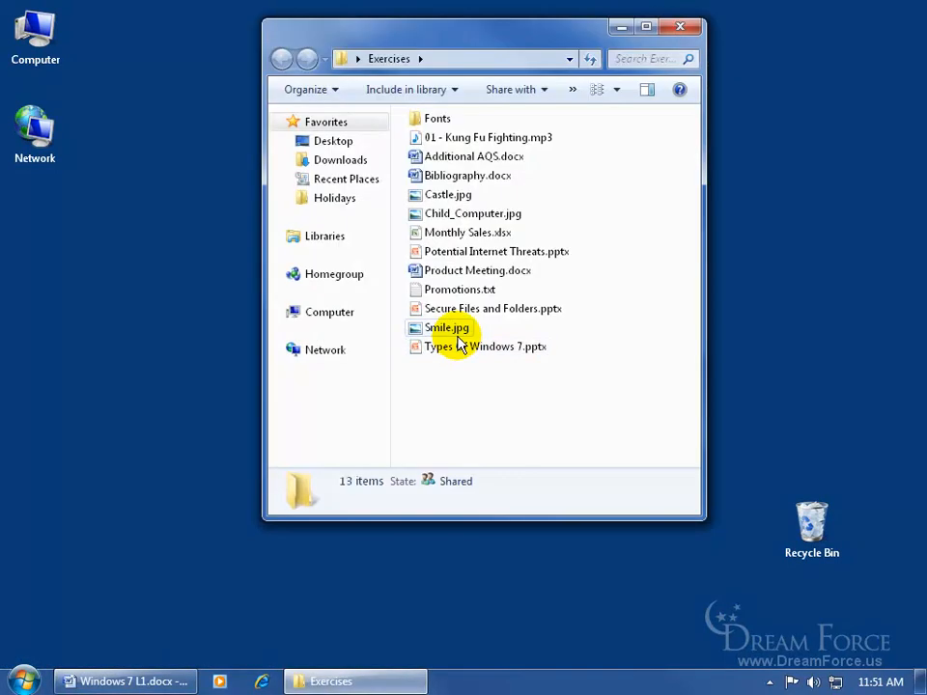
double_click(494, 251)
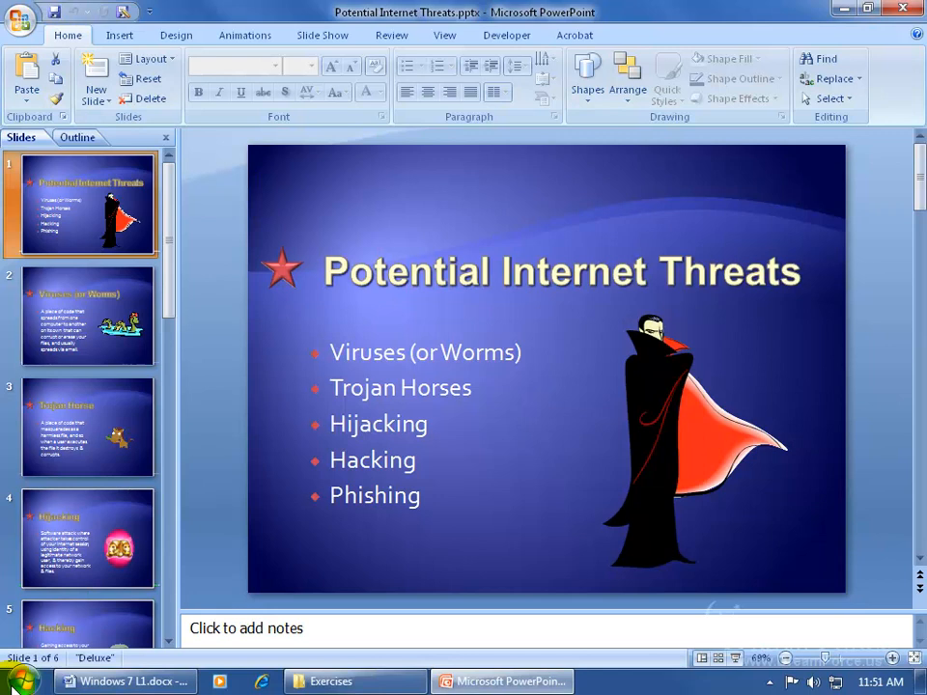
- With the presentation open, show the Start menu and its Shut down alternatives list
left_click(19, 679)
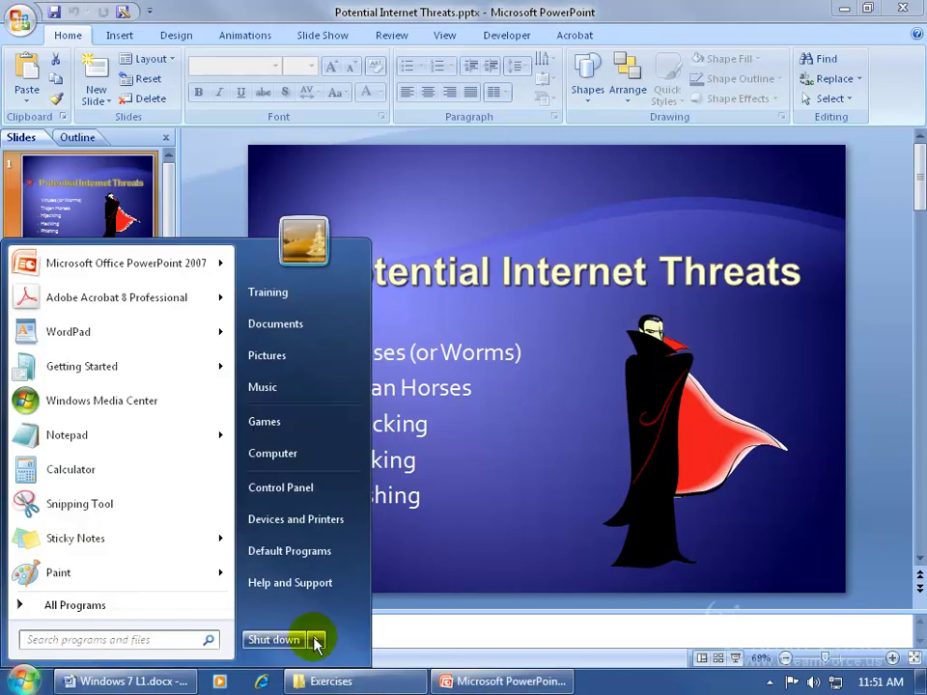
left_click(317, 639)
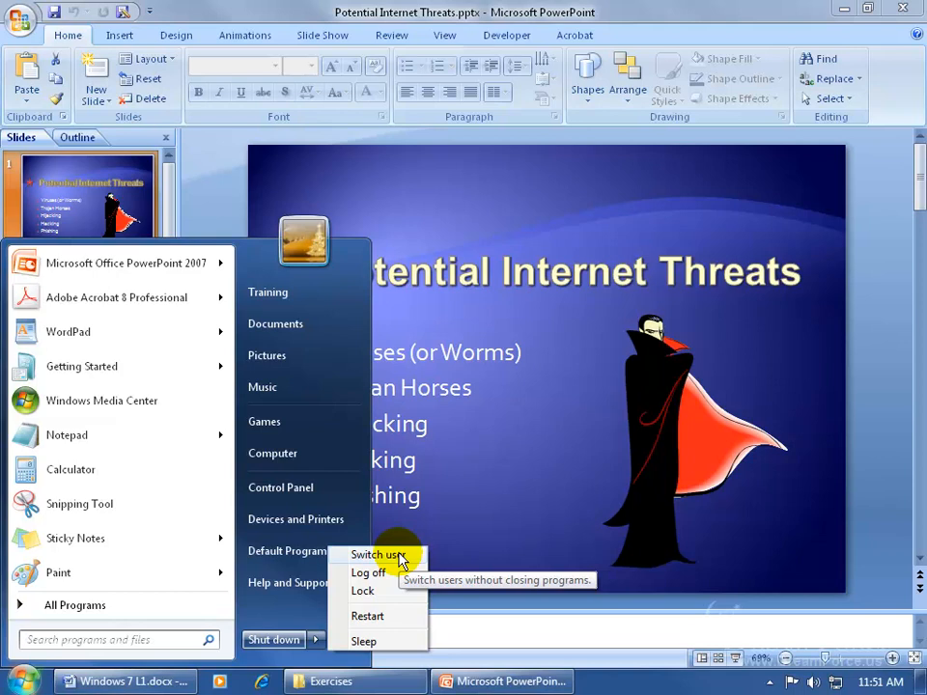
mouse_move(544, 448)
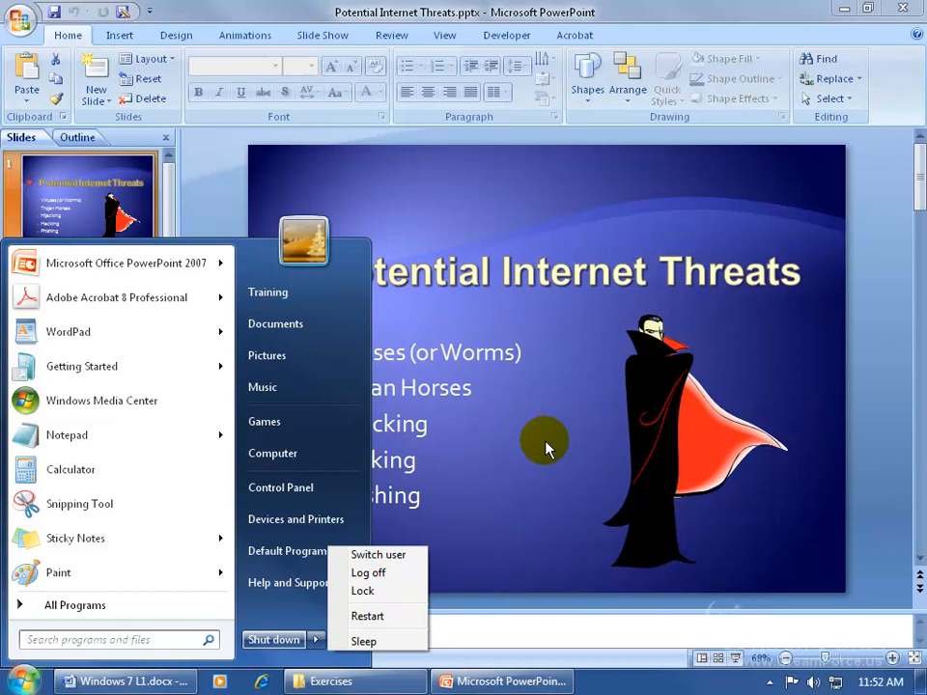
mouse_move(288, 614)
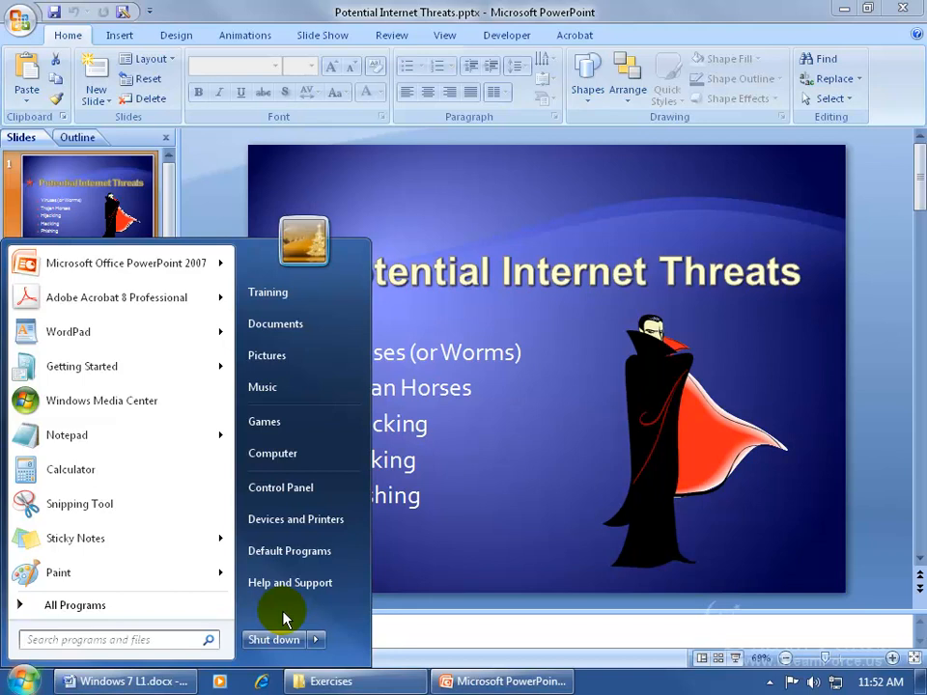
- Reopen the Shut down arrow list showing Switch user, Log off, Lock, Restart and Sleep
left_click(317, 641)
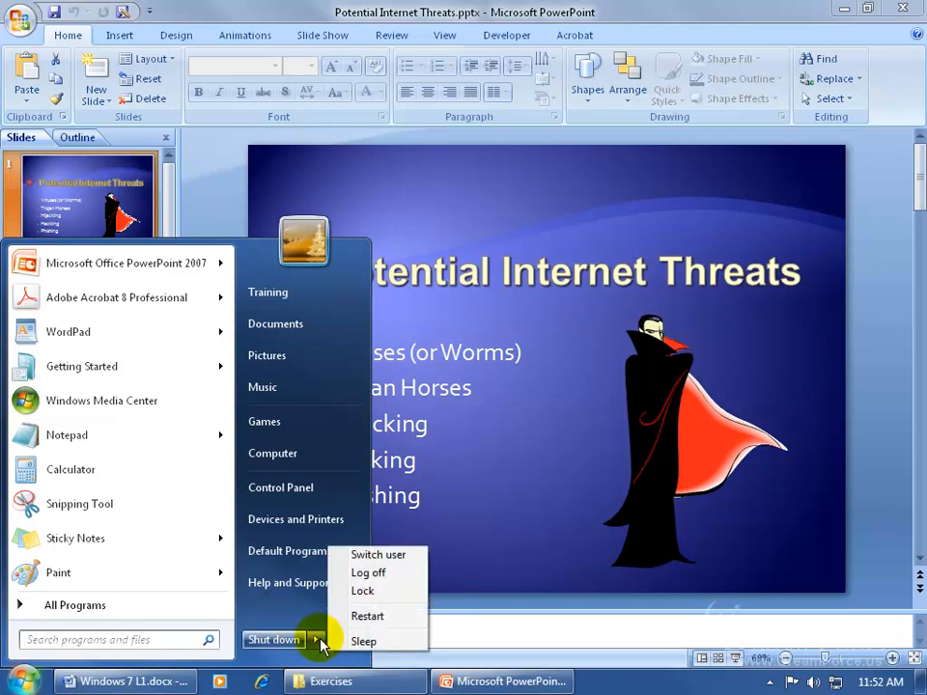
mouse_move(390, 576)
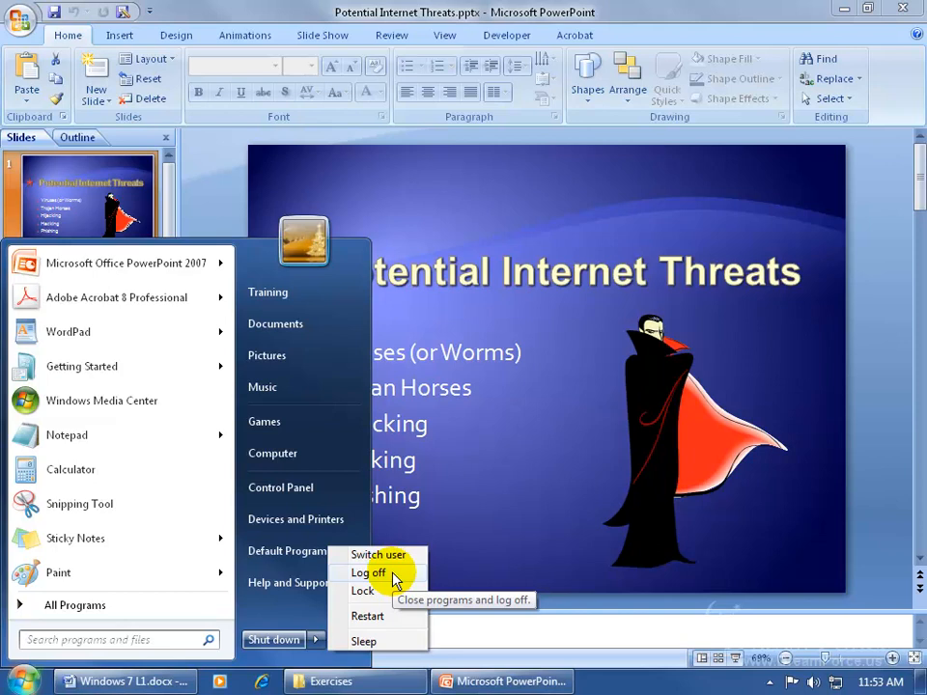
mouse_move(363, 590)
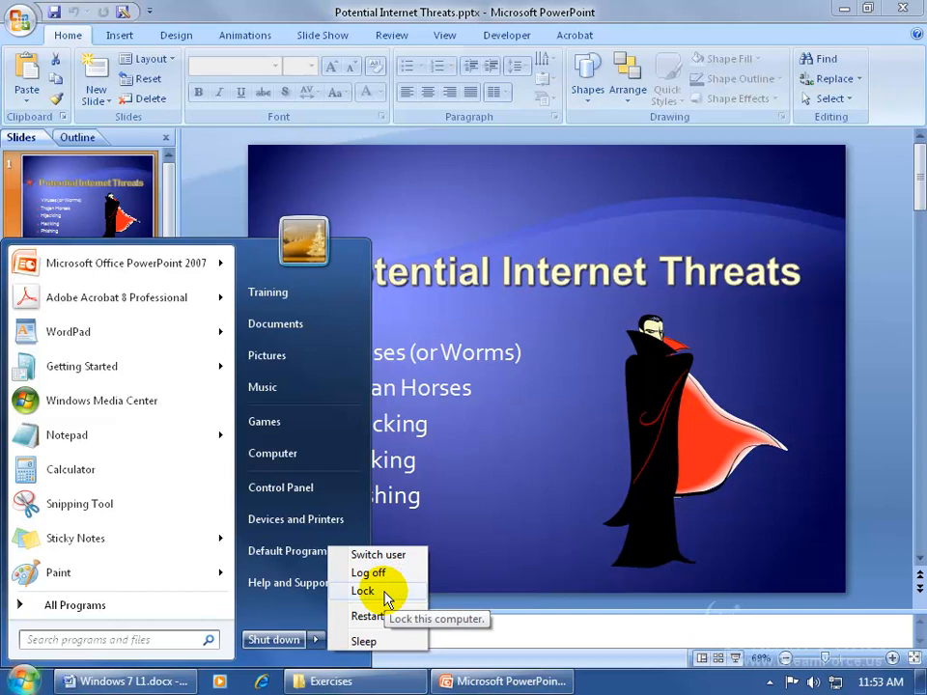
mouse_move(379, 554)
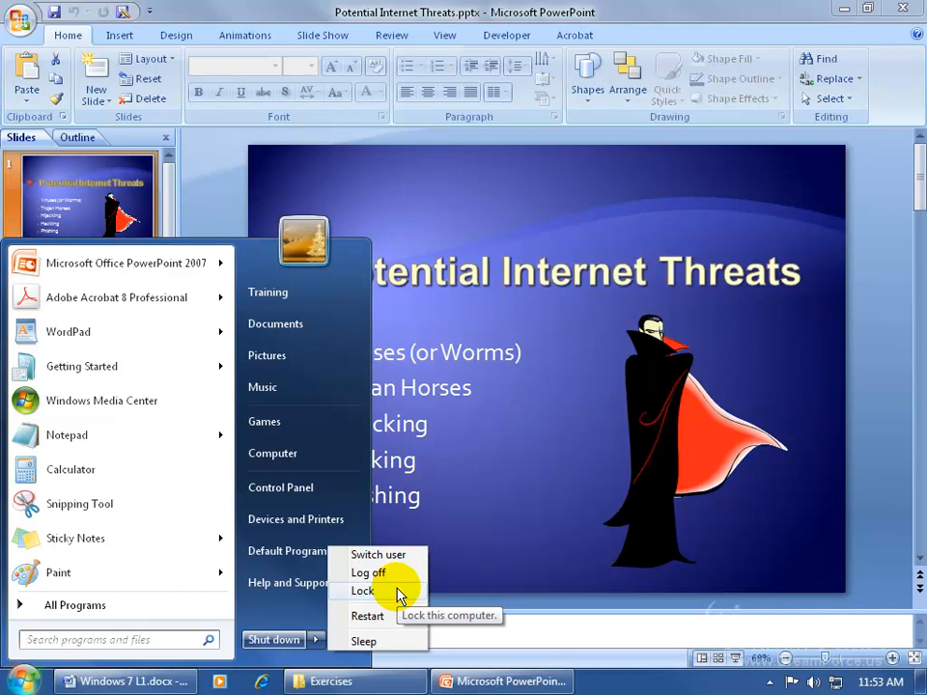
mouse_move(396, 571)
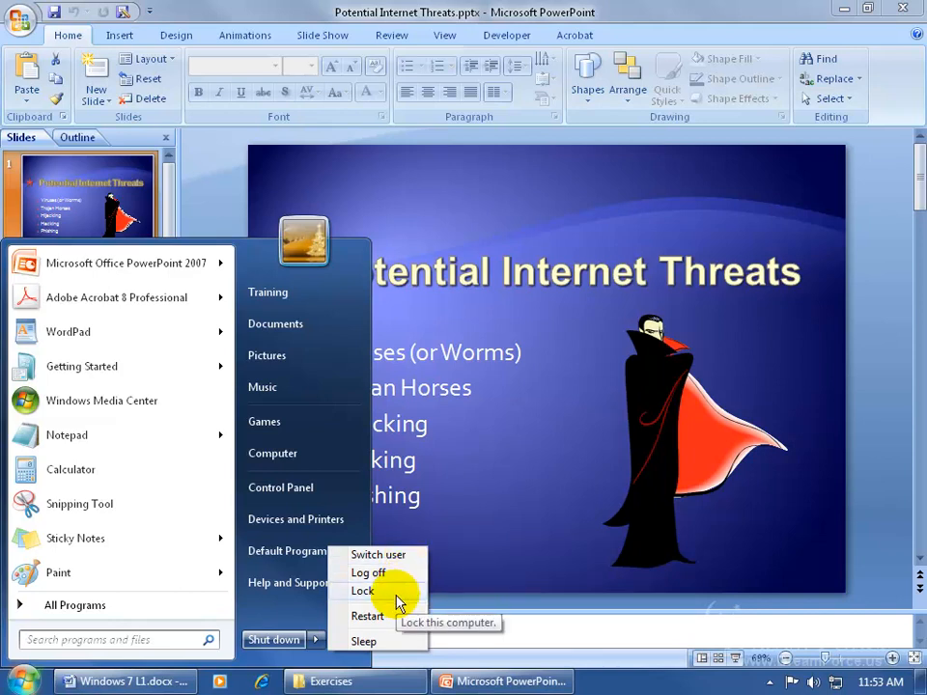
mouse_move(417, 567)
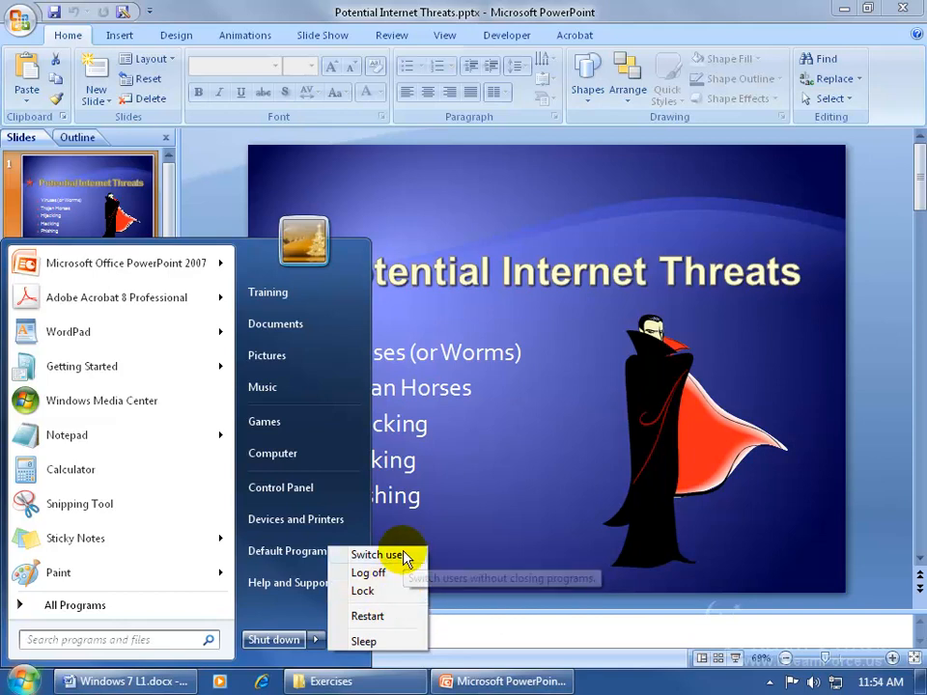
mouse_move(406, 591)
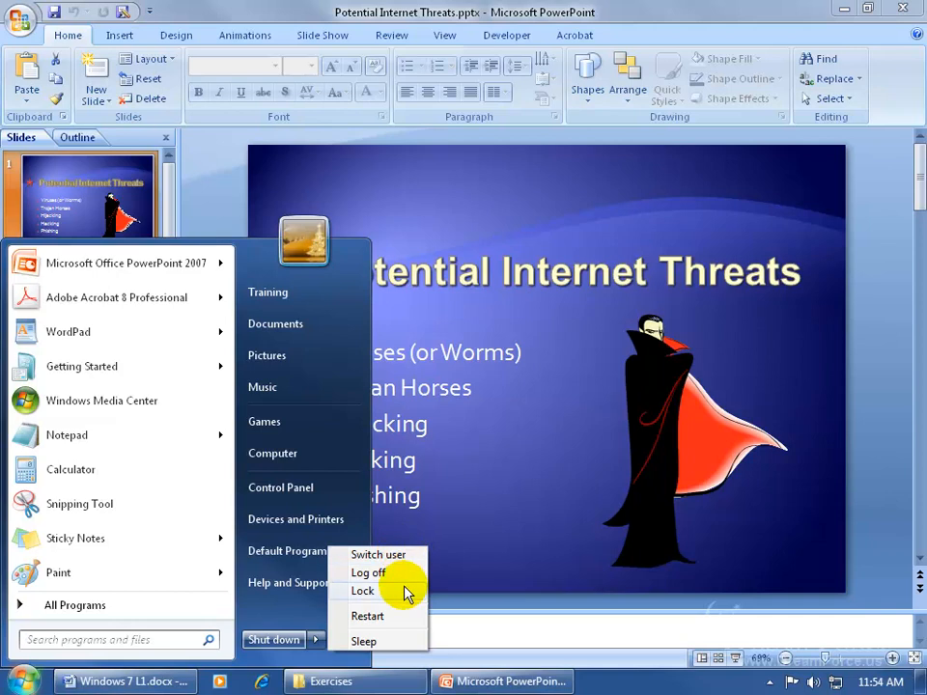
mouse_move(367, 616)
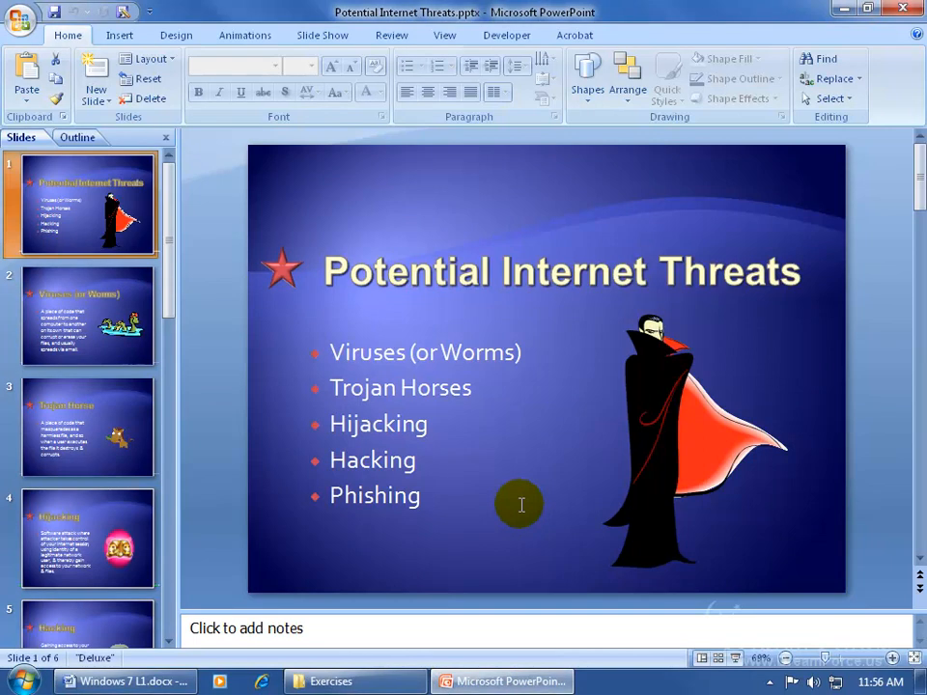
mouse_move(533, 473)
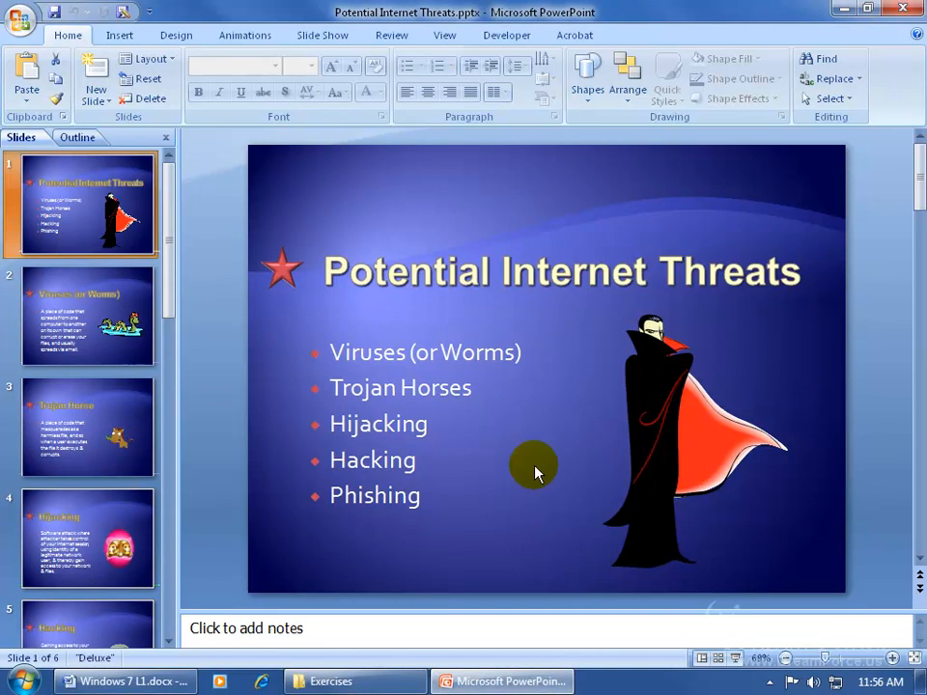
mouse_move(563, 390)
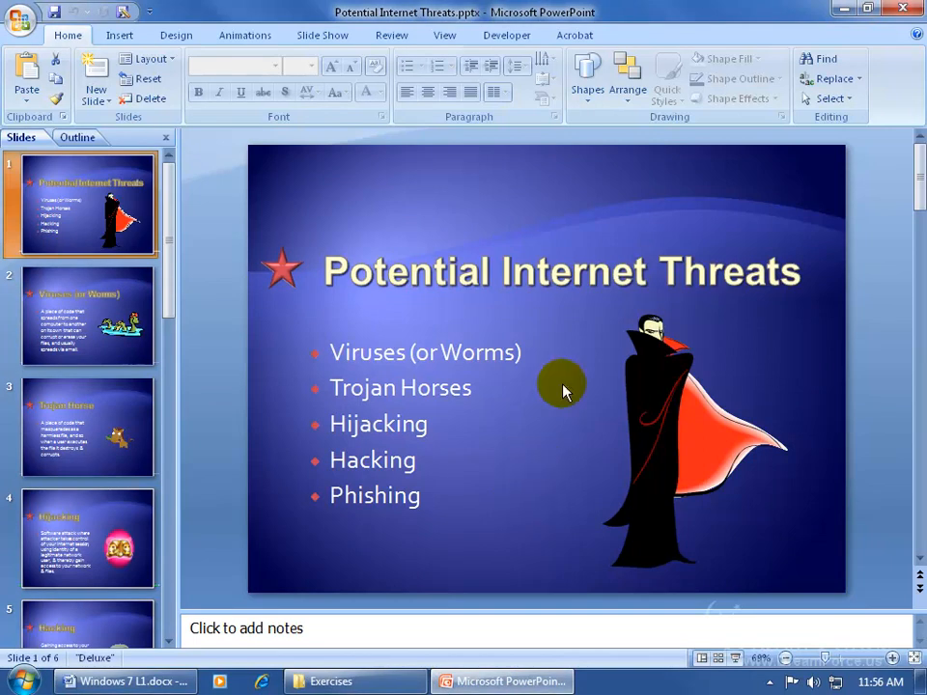
mouse_move(646, 20)
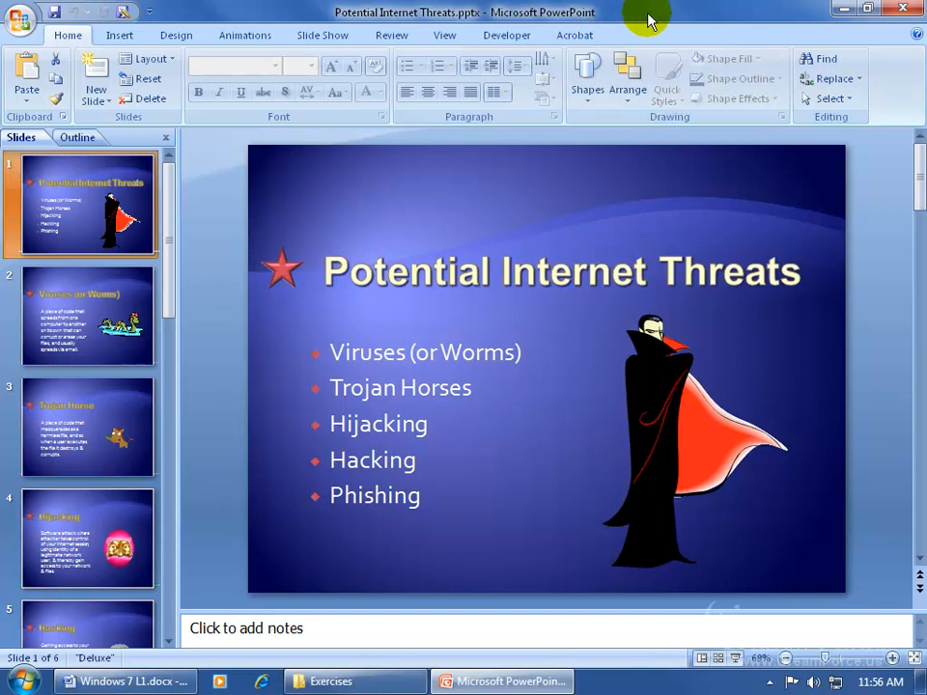
mouse_move(538, 448)
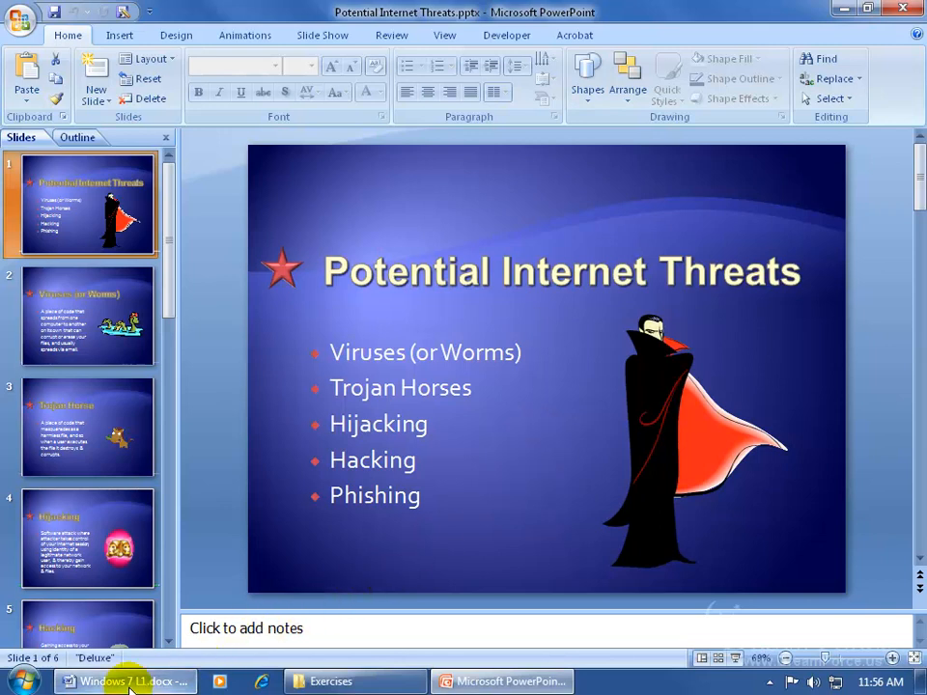
mouse_move(126, 680)
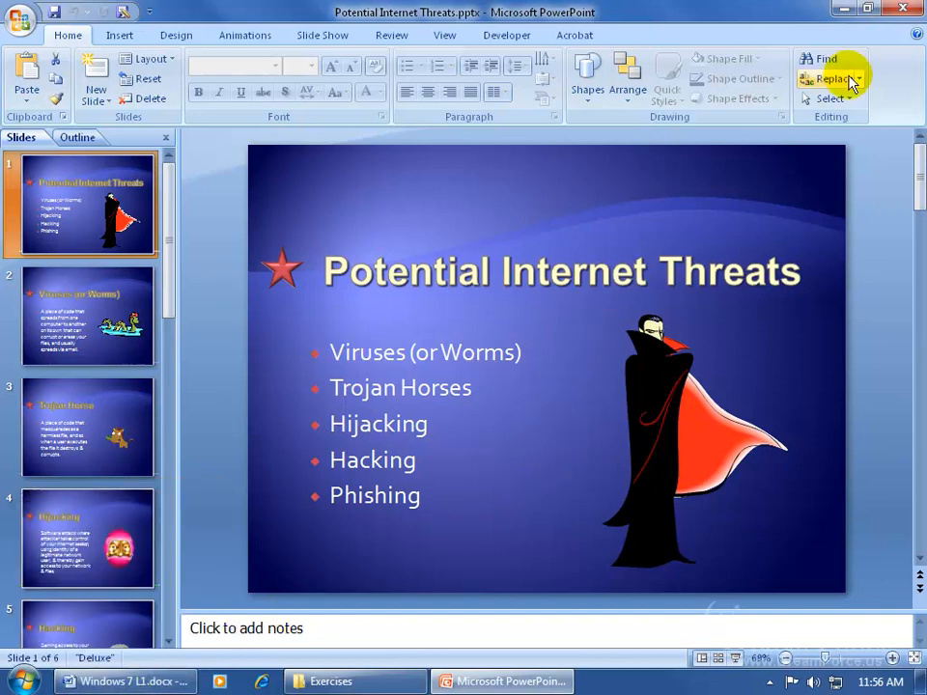
mouse_move(826, 15)
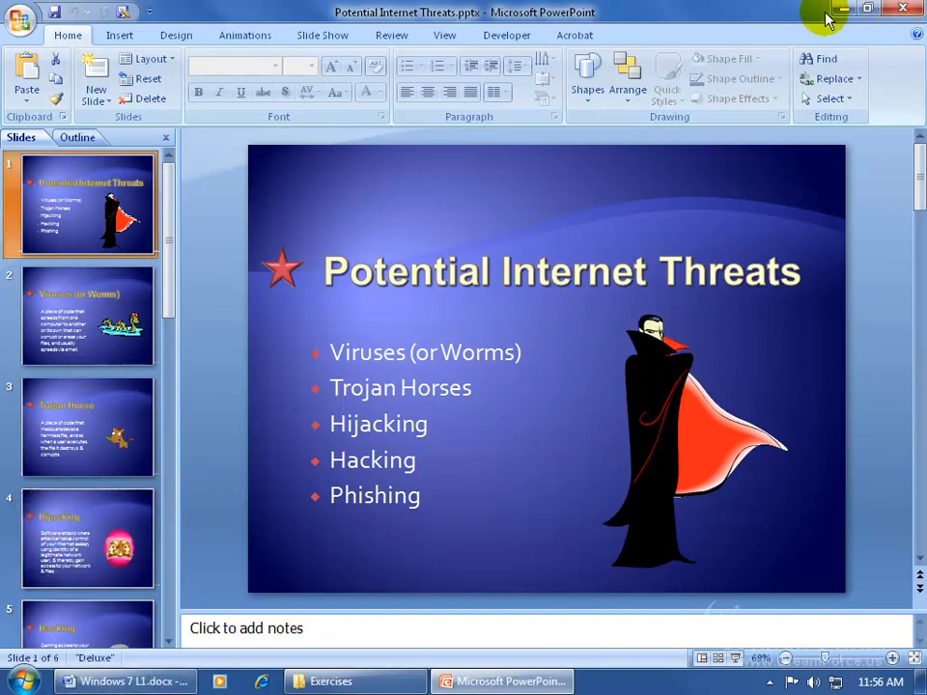
mouse_move(811, 16)
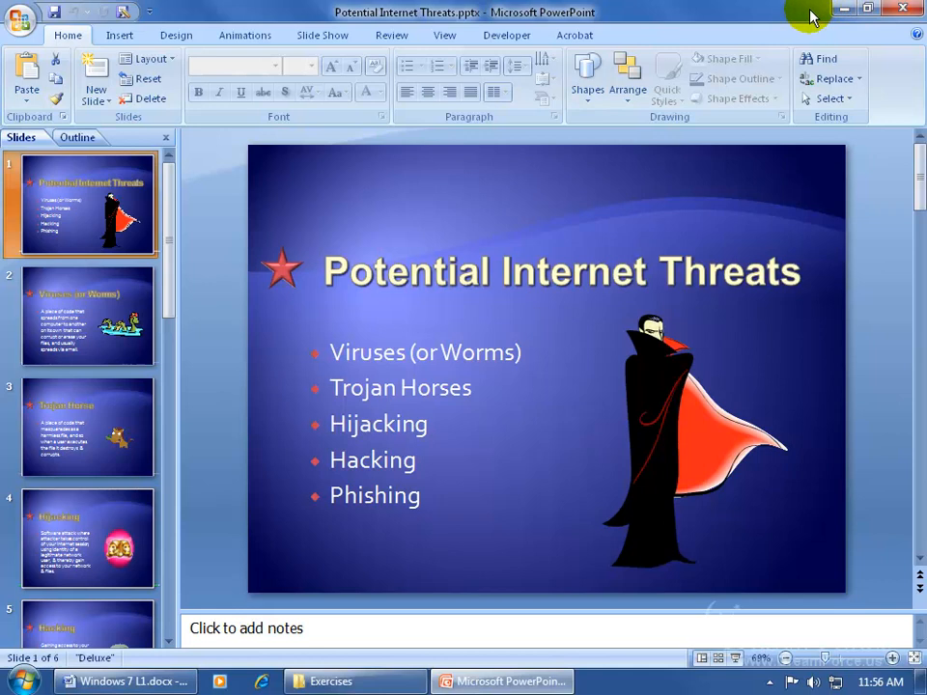
mouse_move(556, 425)
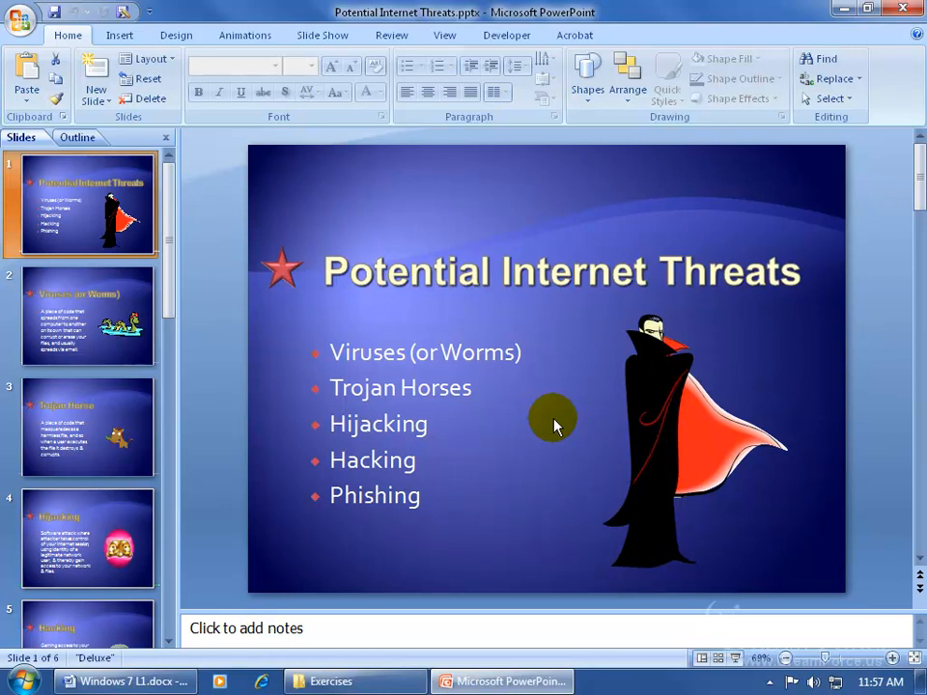
mouse_move(552, 421)
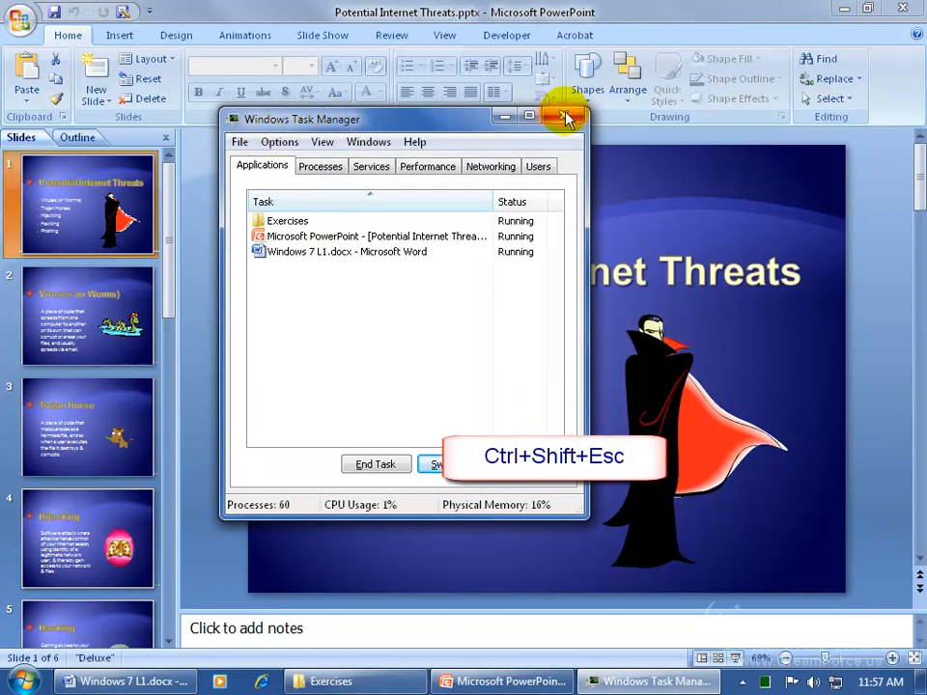
- Close Task Manager, then reopen it from the taskbar's Start Task Manager option
left_click(567, 116)
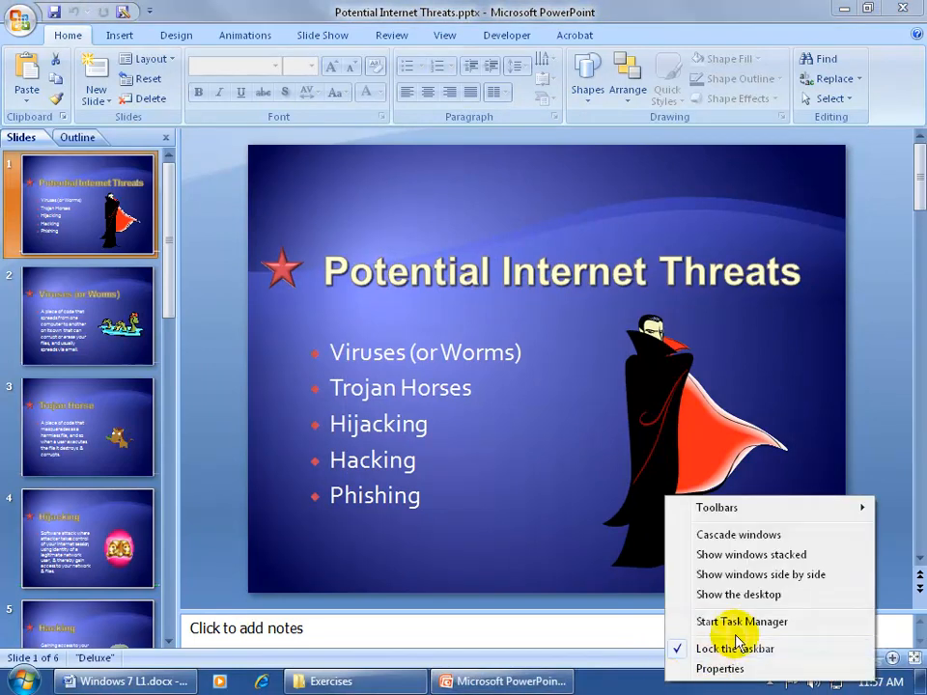
left_click(741, 622)
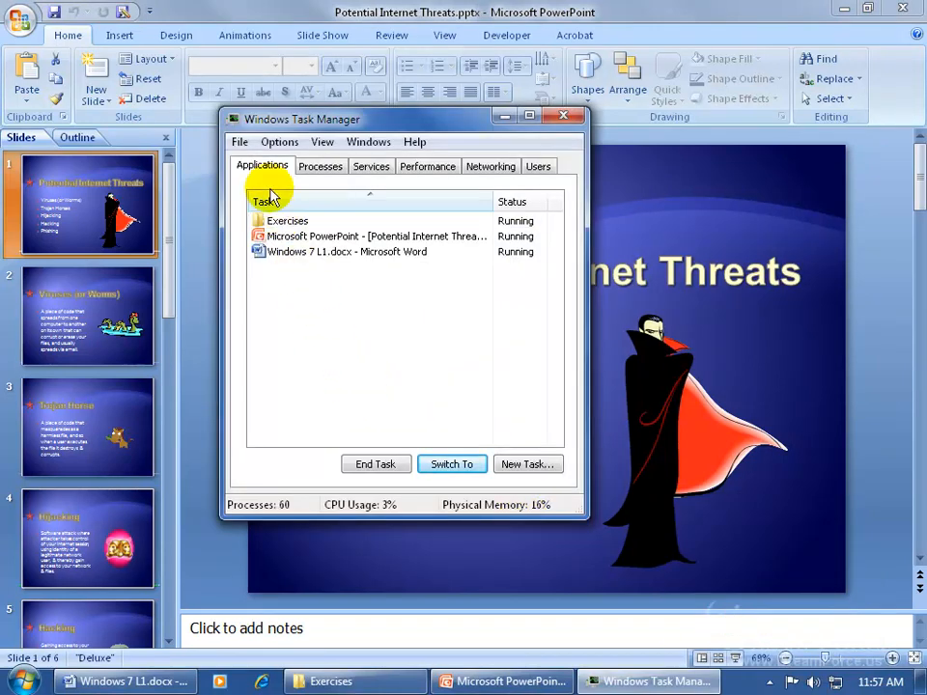
mouse_move(351, 293)
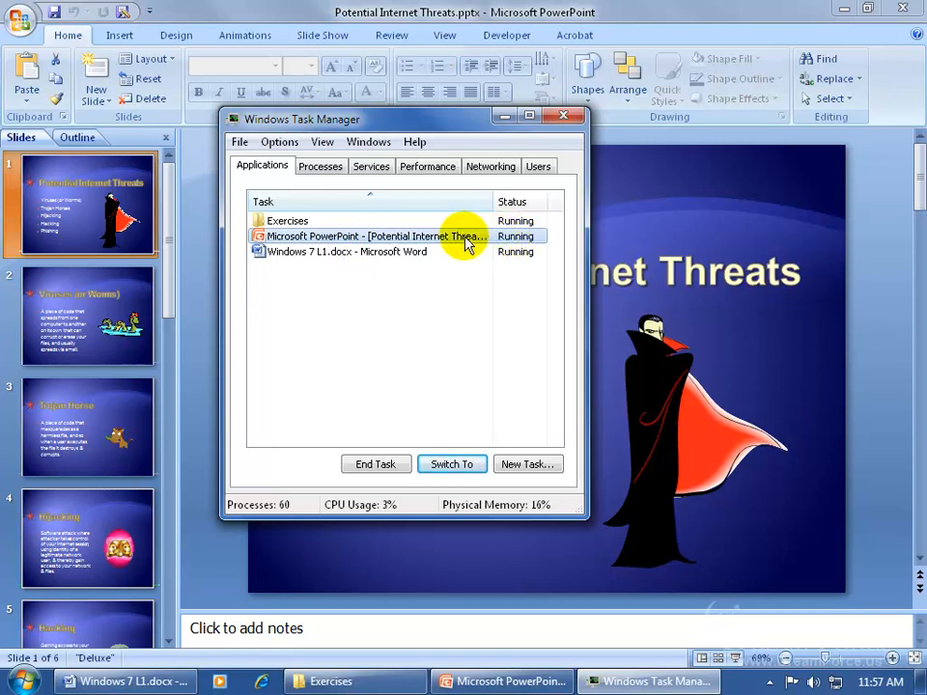
mouse_move(375, 464)
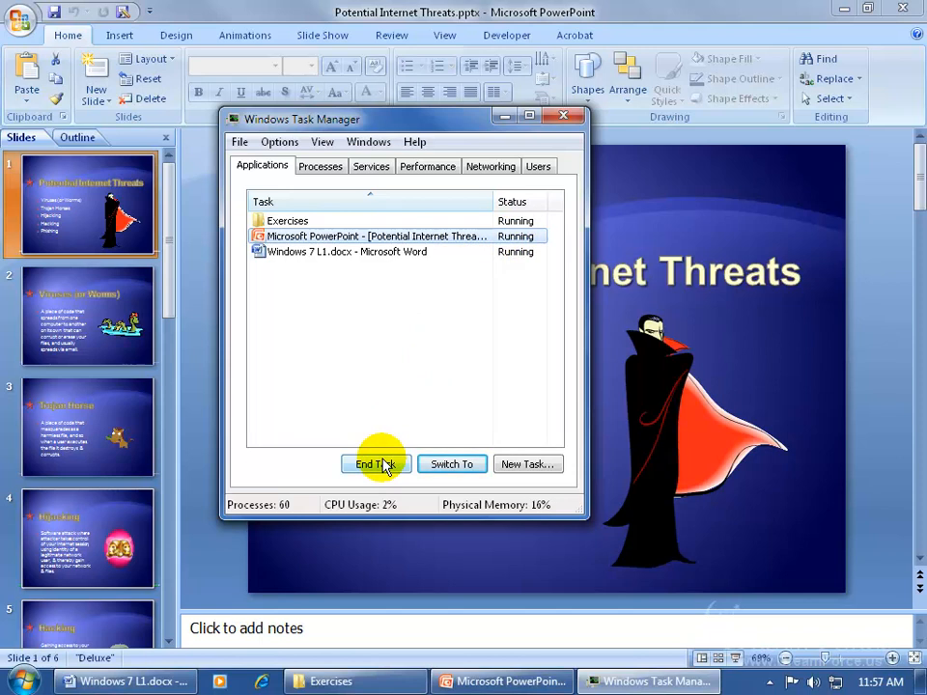
- End the Microsoft PowerPoint task, leaving Exercises and the Word document running
left_click(374, 464)
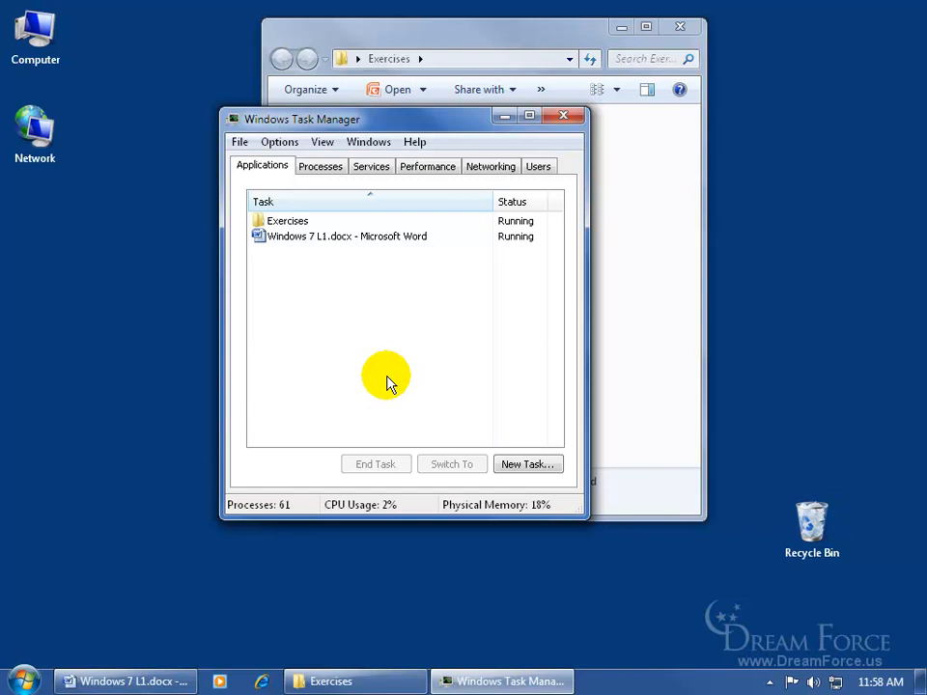
mouse_move(48, 205)
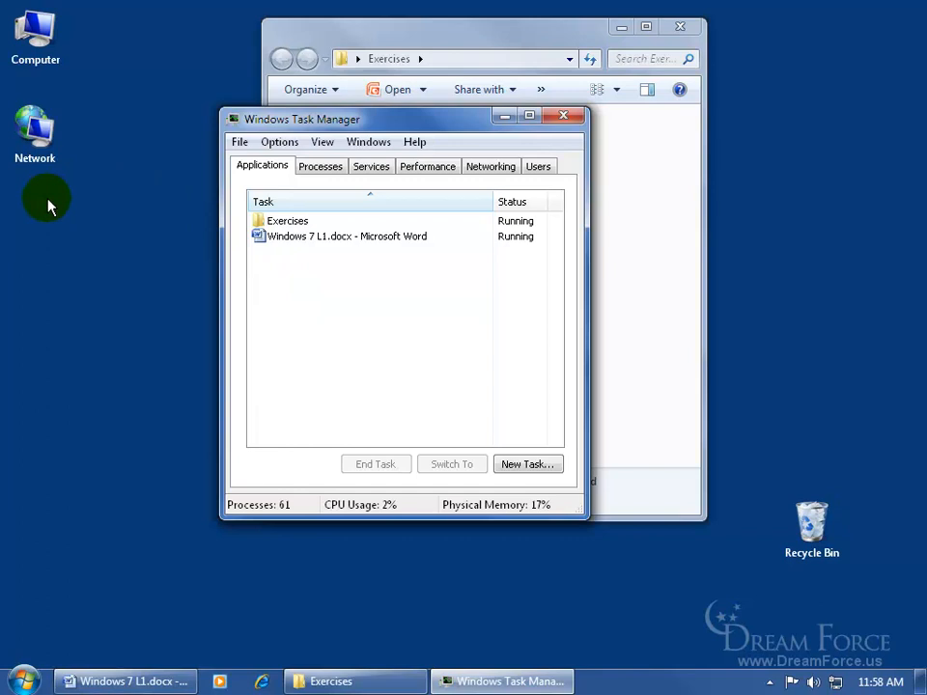
mouse_move(162, 262)
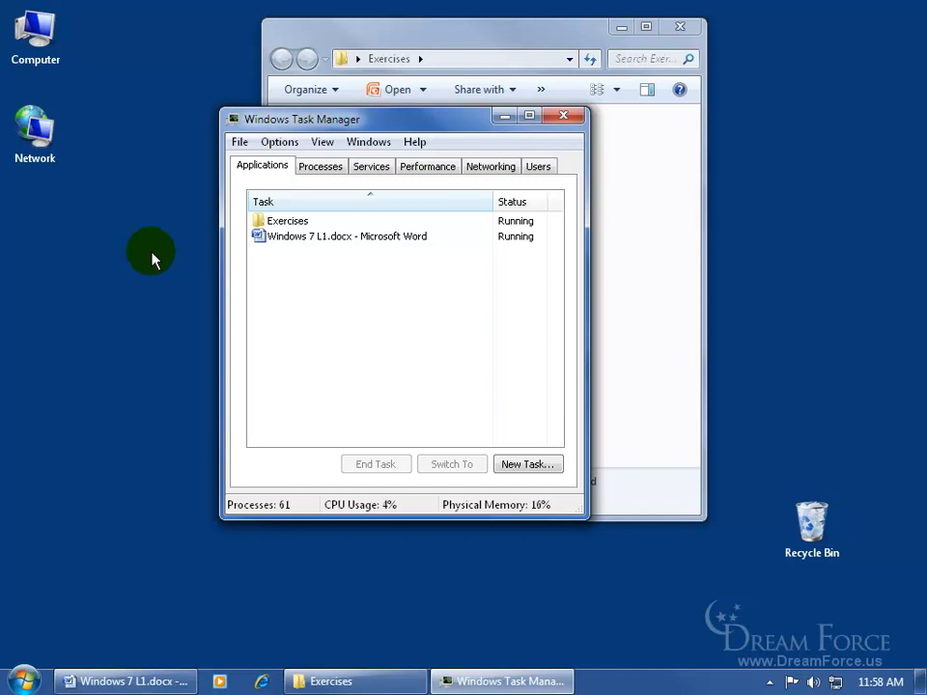
mouse_move(151, 639)
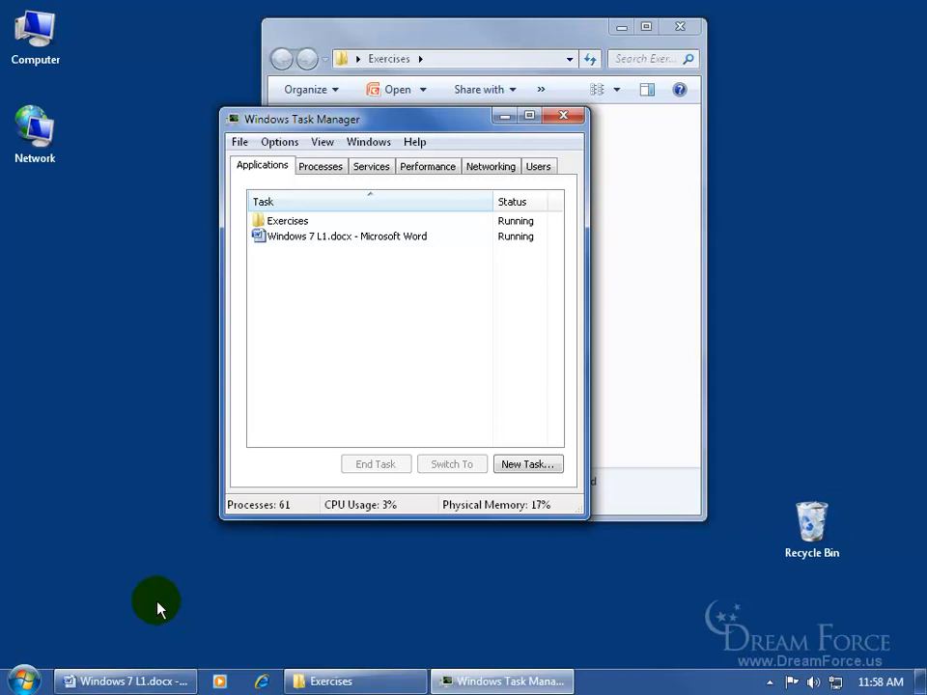
left_click(23, 679)
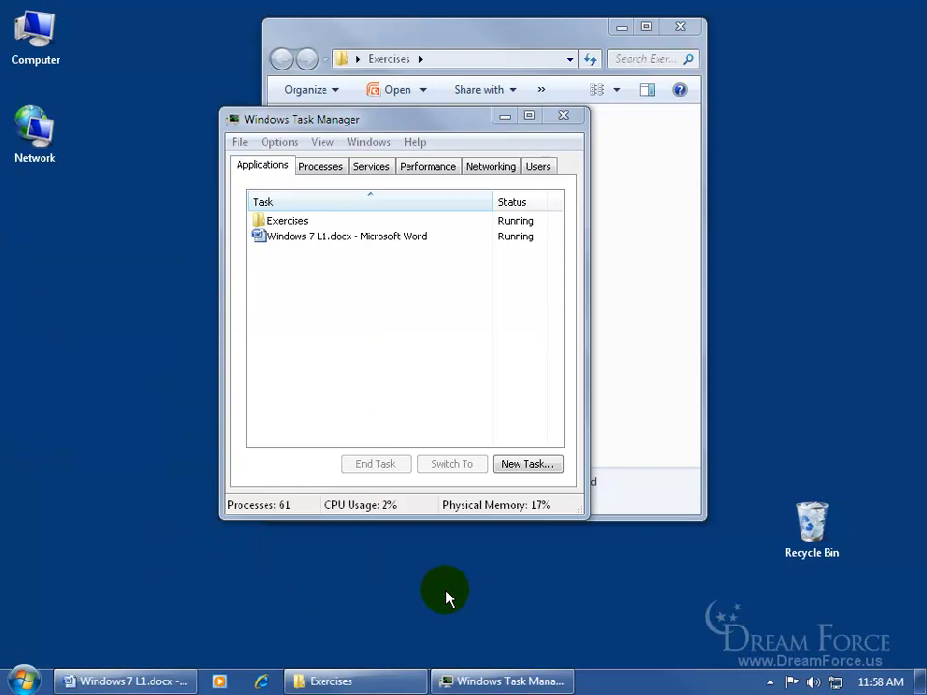
mouse_move(394, 568)
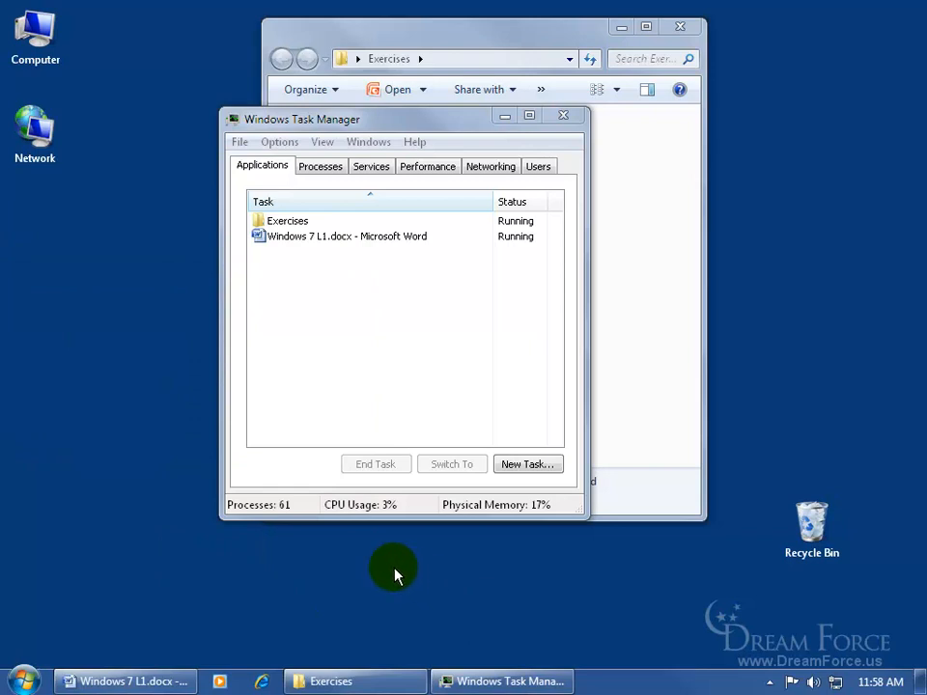
mouse_move(347, 568)
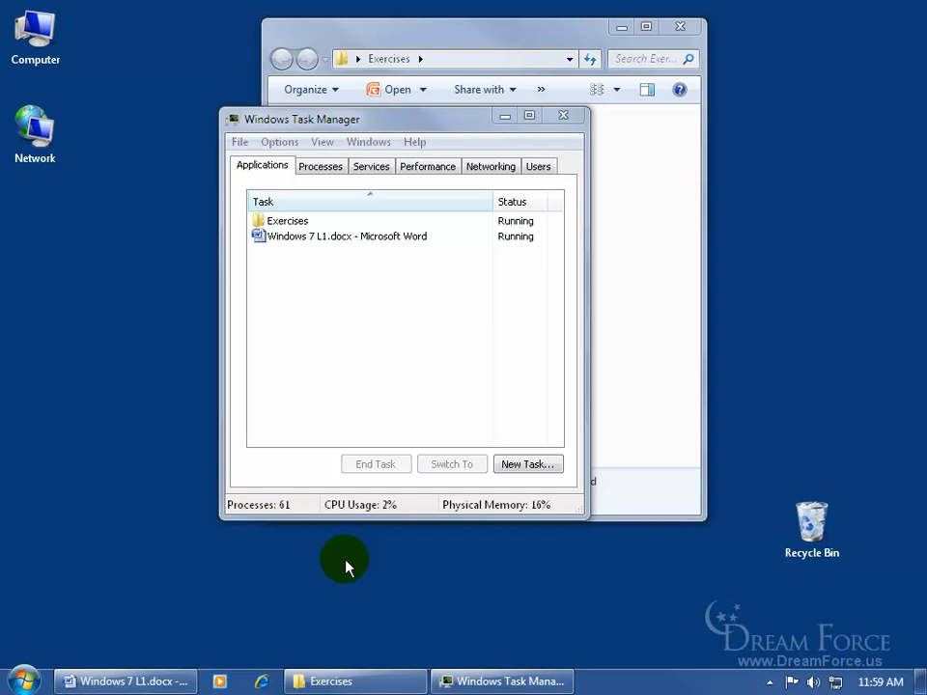
left_click(21, 679)
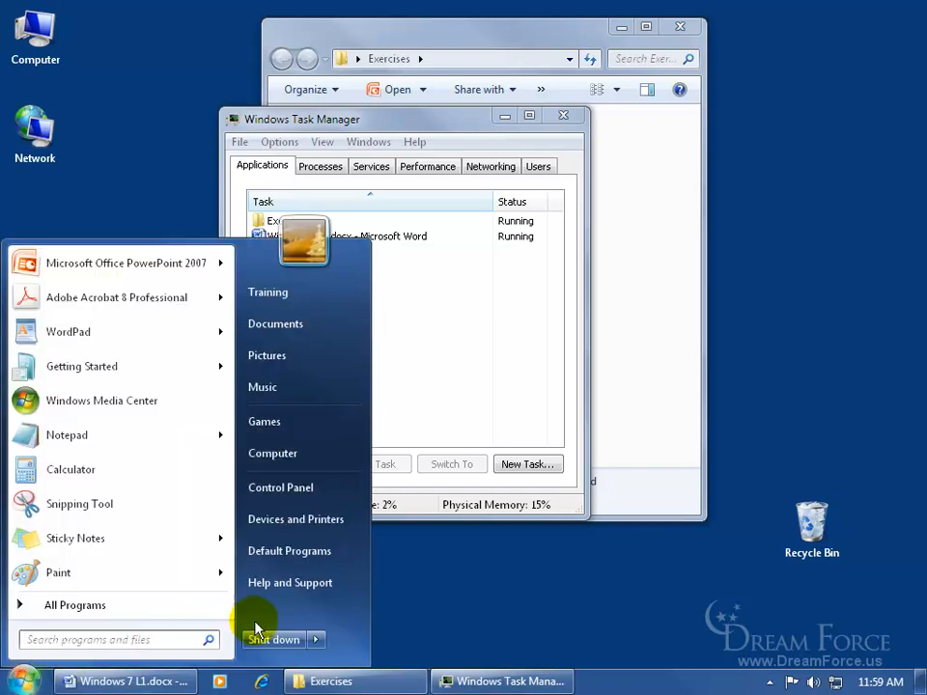
mouse_move(454, 587)
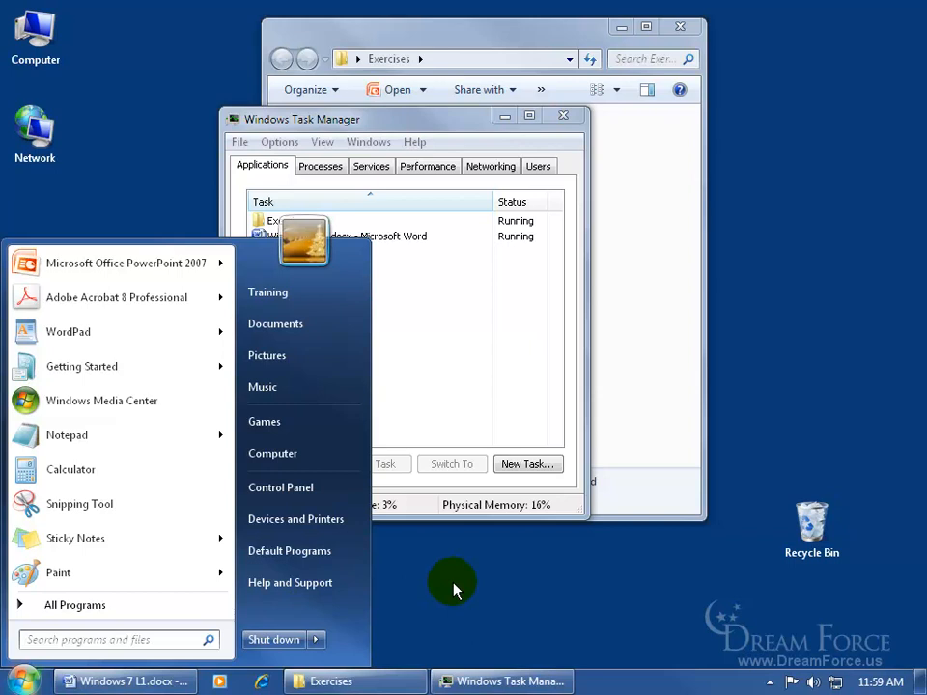
left_click(453, 589)
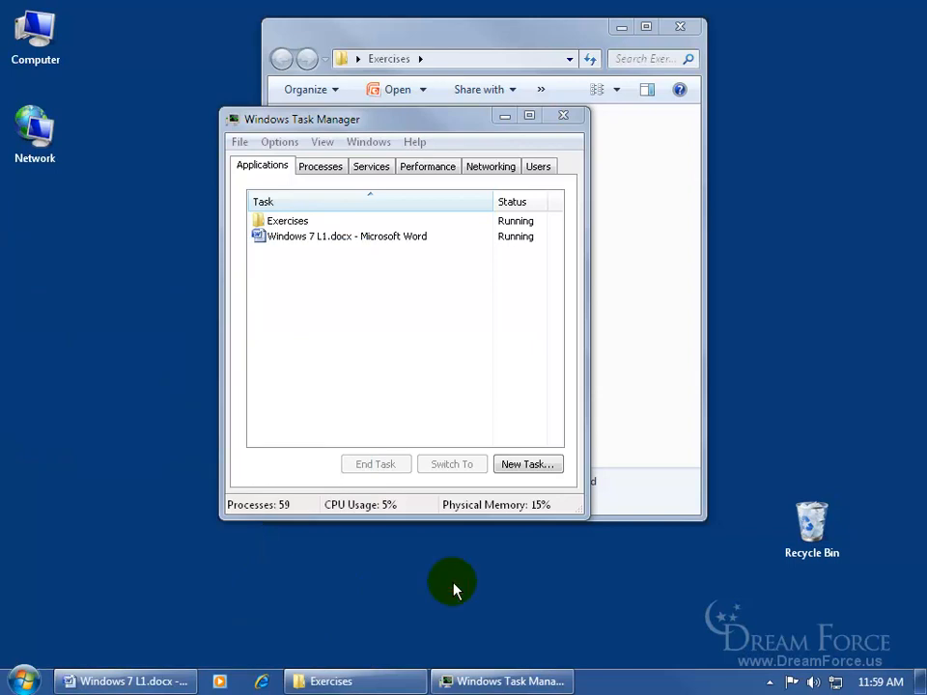